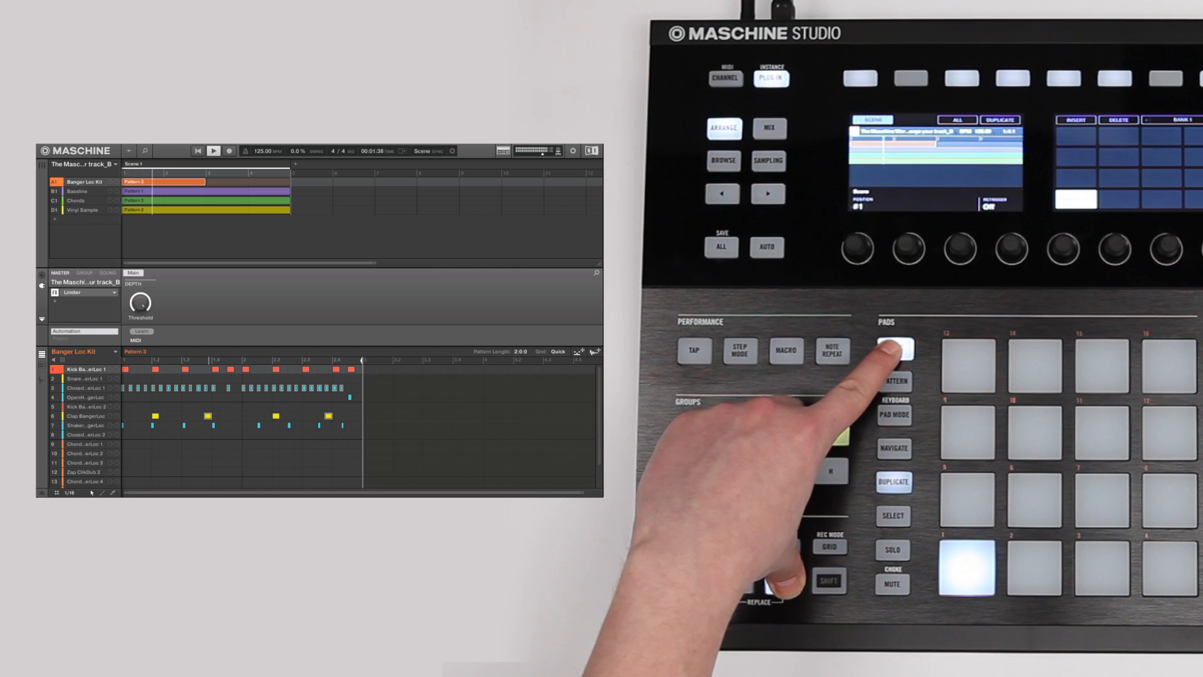
Step: Clear all group patterns out of Scene 1 using the controller's clear function
{"action": "left_click", "coordinate": [897, 351]}
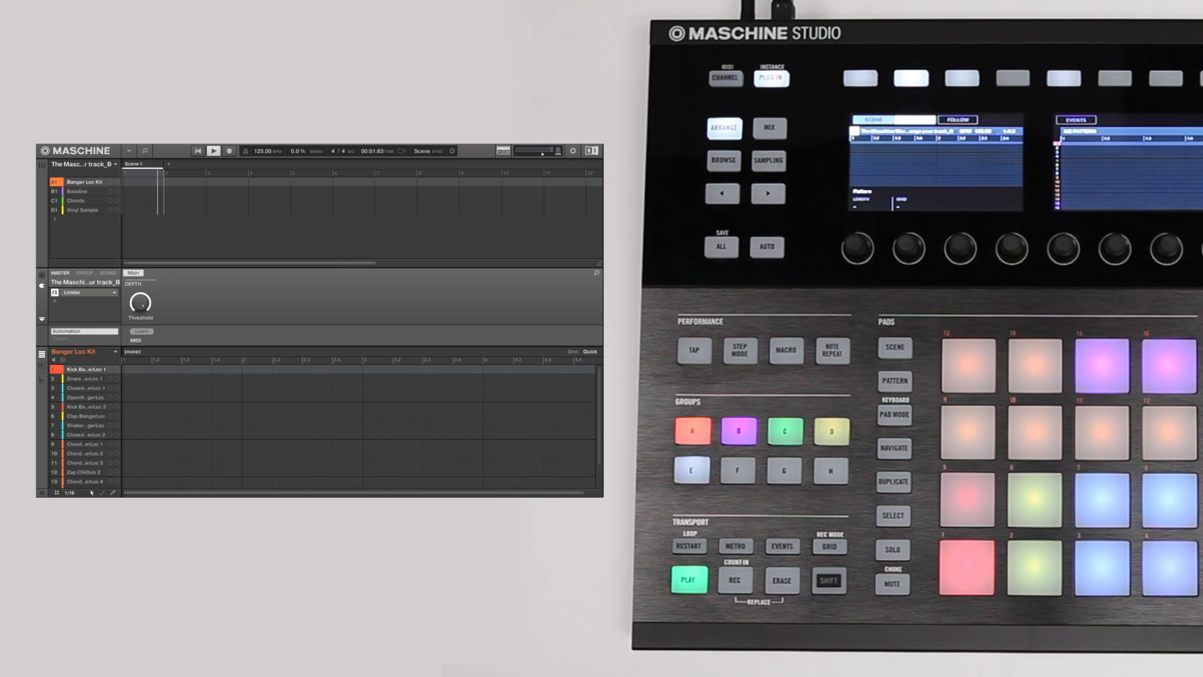
Step: Assign Banger Loc Kit Pattern 1 and a Bassline pattern to Scene 1
{"action": "left_click", "coordinate": [690, 470]}
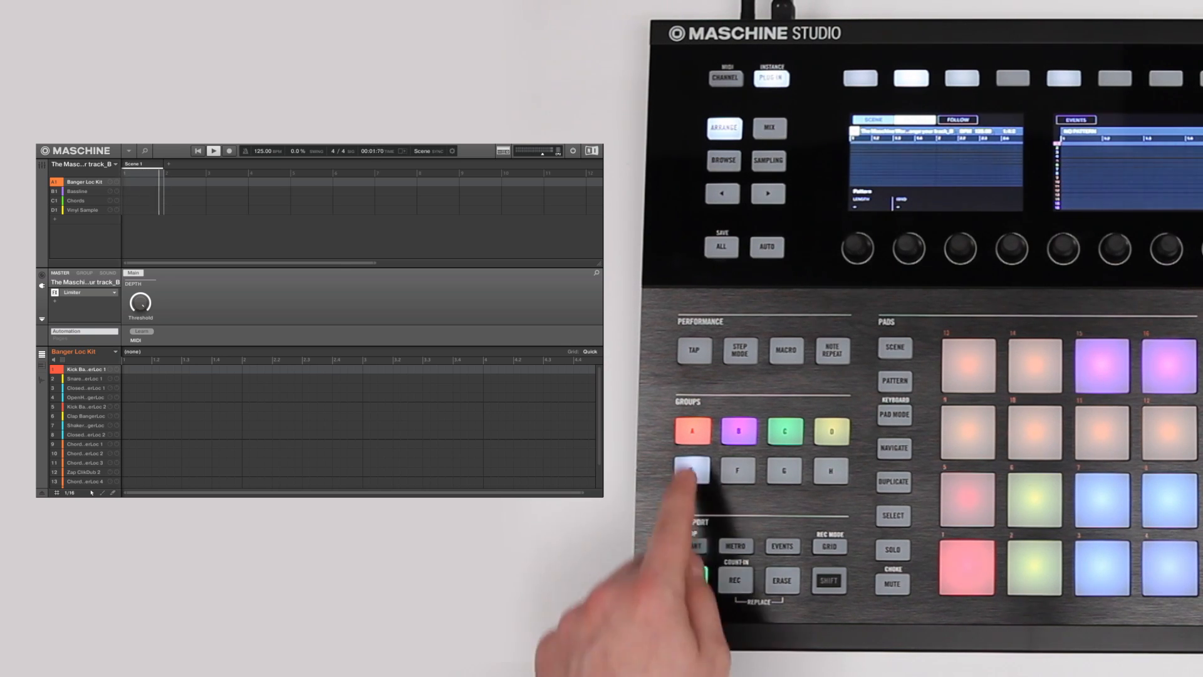
{"action": "left_click", "coordinate": [893, 381]}
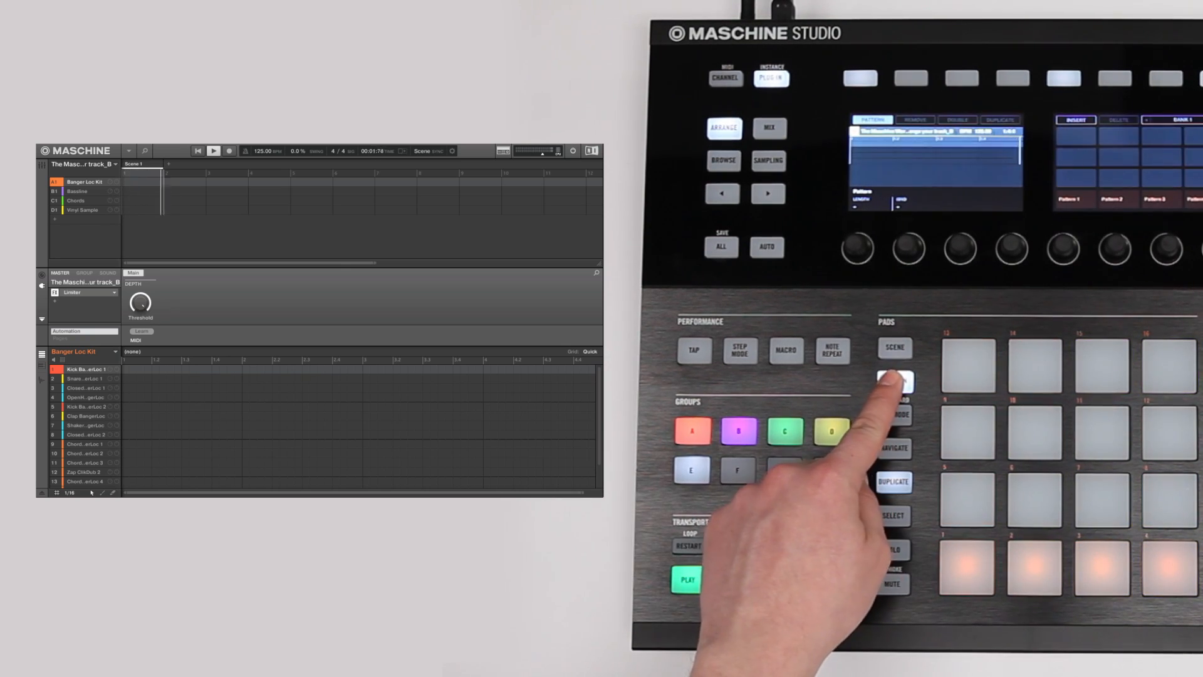
{"action": "left_click", "coordinate": [894, 381]}
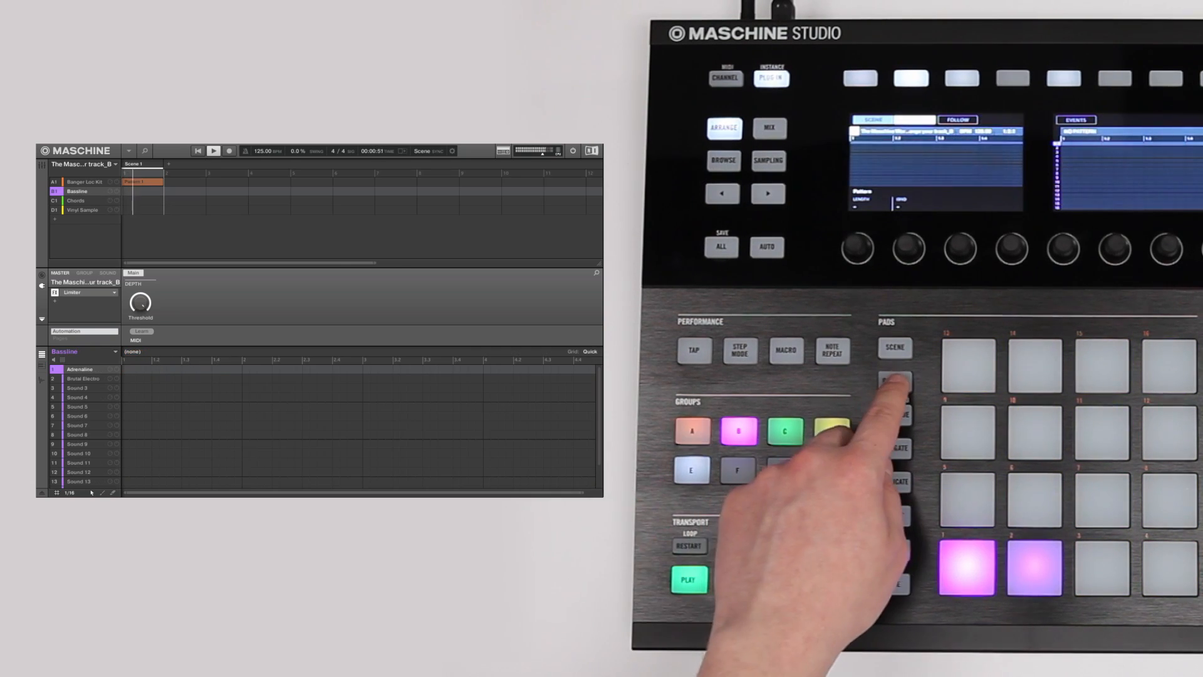
{"action": "left_click", "coordinate": [893, 379]}
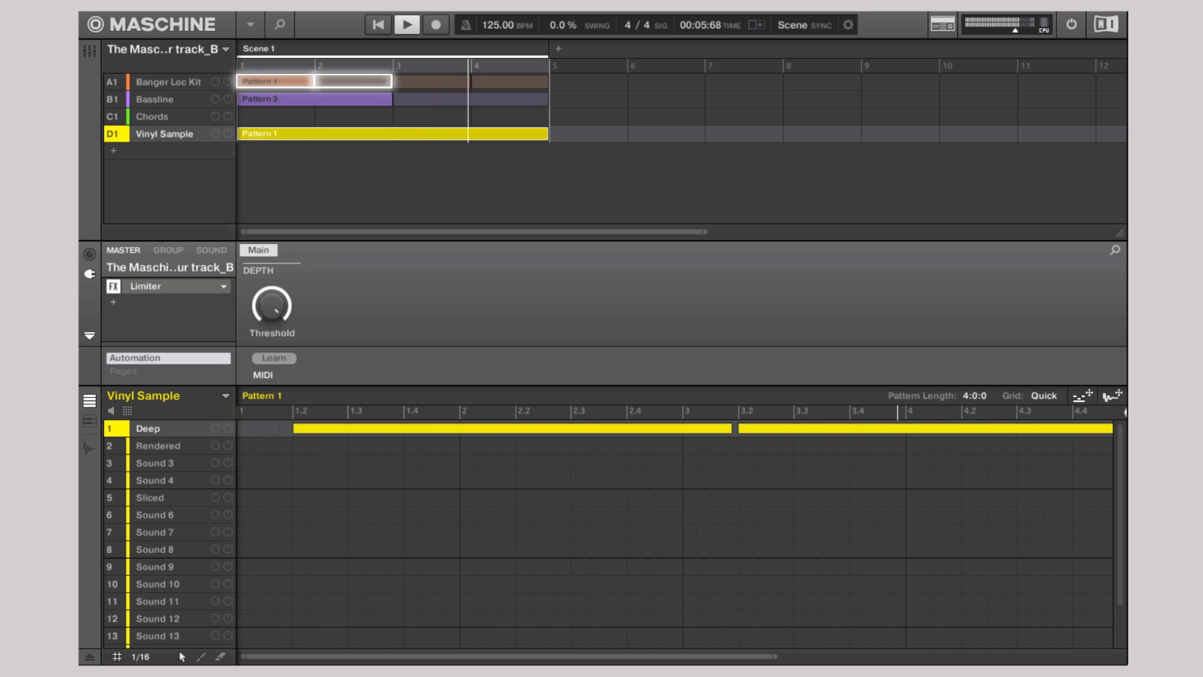
Step: Assign Bassline Pattern 3 and Vinyl Sample Pattern 1 to Scene 1, leaving Chords empty
{"action": "left_click", "coordinate": [374, 24]}
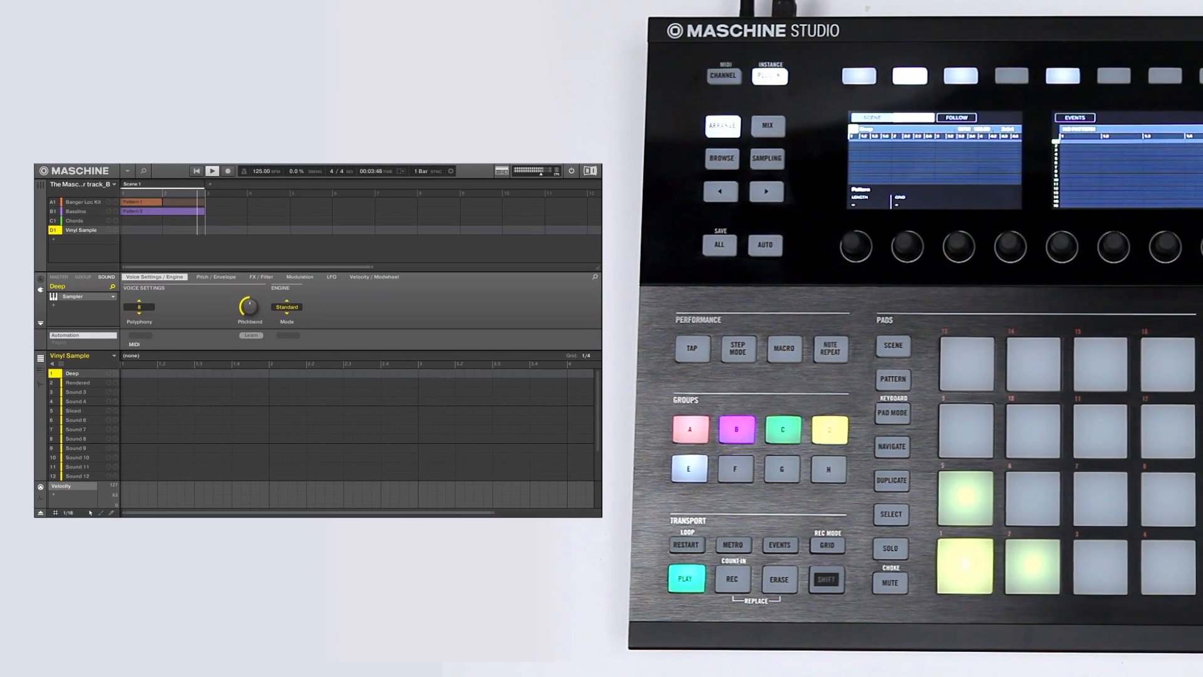
Step: View the Vinyl Sample group's sounds in Pad Mode on the controller
{"action": "left_click", "coordinate": [892, 379]}
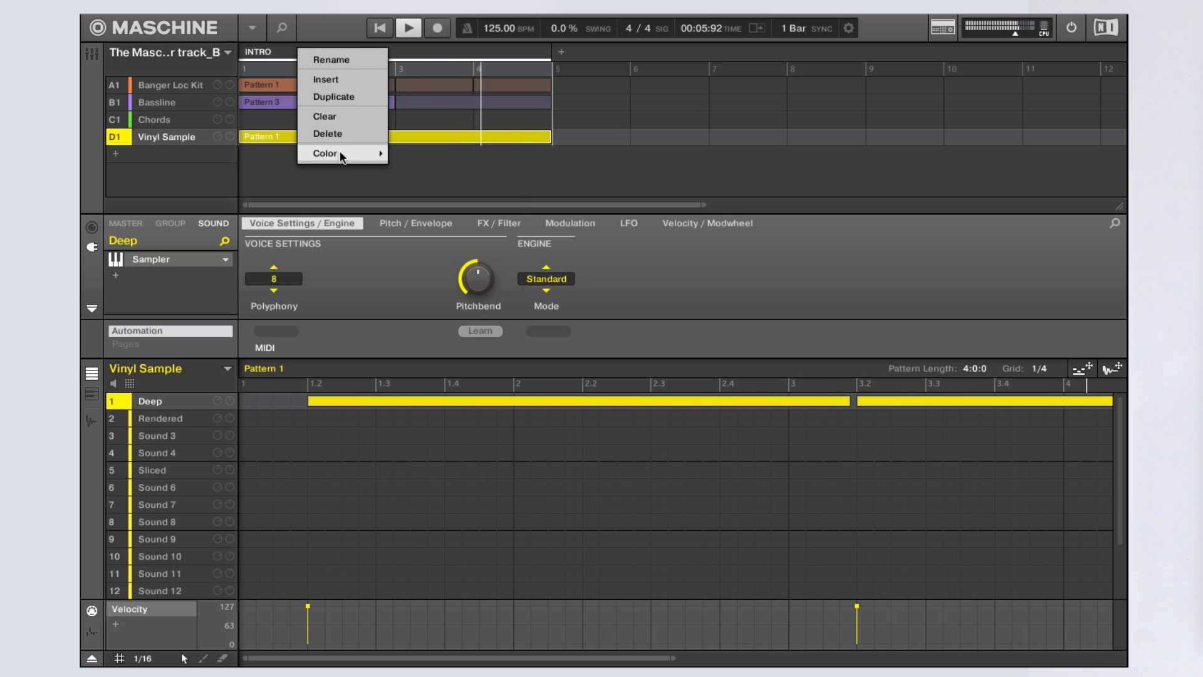
Step: Rename the first scene INTRO and reassign Vinyl Sample Pattern 1 to it
{"action": "left_click", "coordinate": [324, 153]}
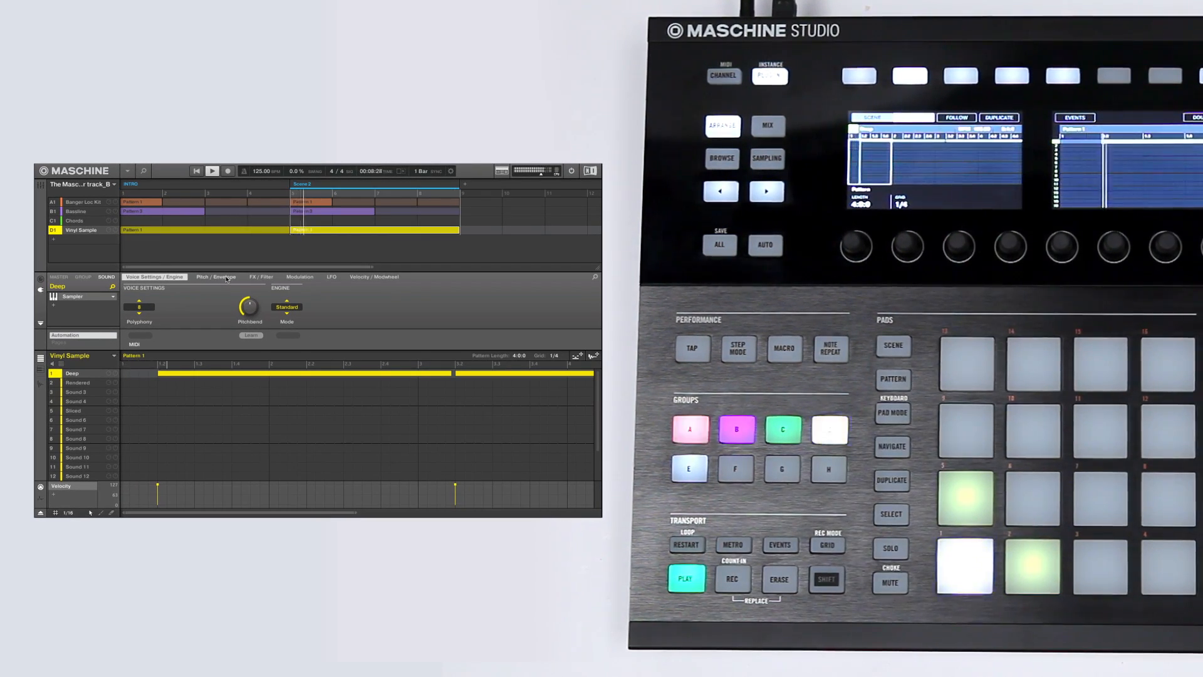
Step: Give the duplicated second scene Banger Loc Kit Pattern 2, then move to the Chords group
{"action": "left_click", "coordinate": [892, 379]}
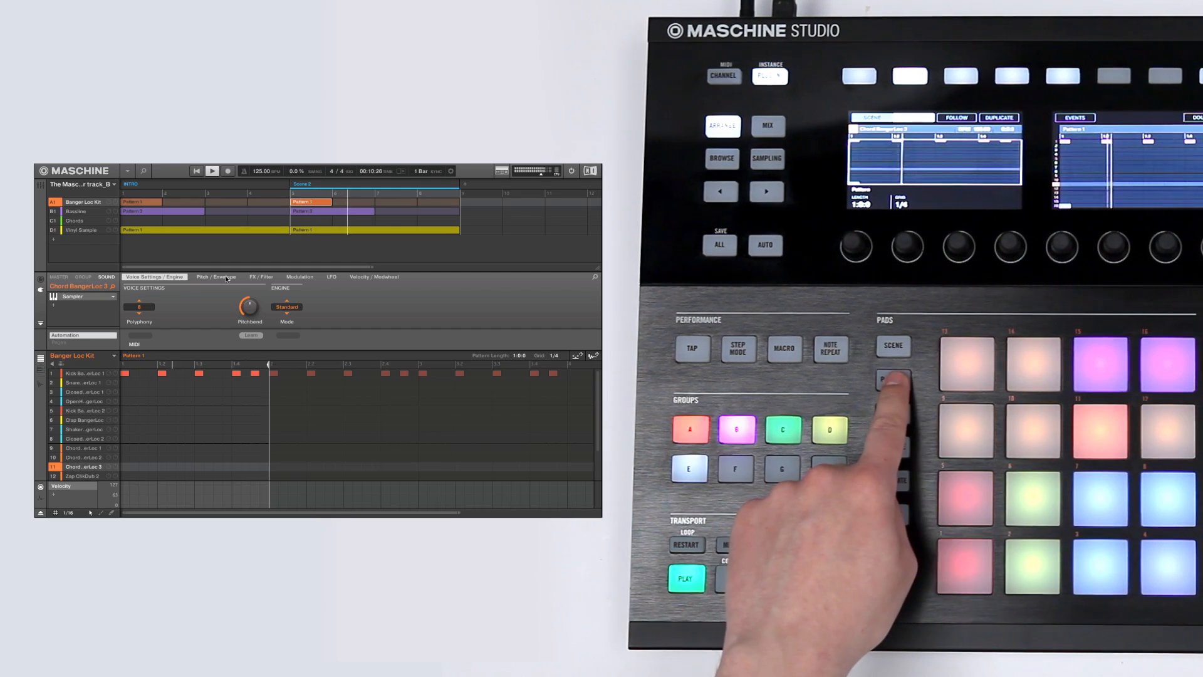
{"action": "left_click", "coordinate": [892, 379]}
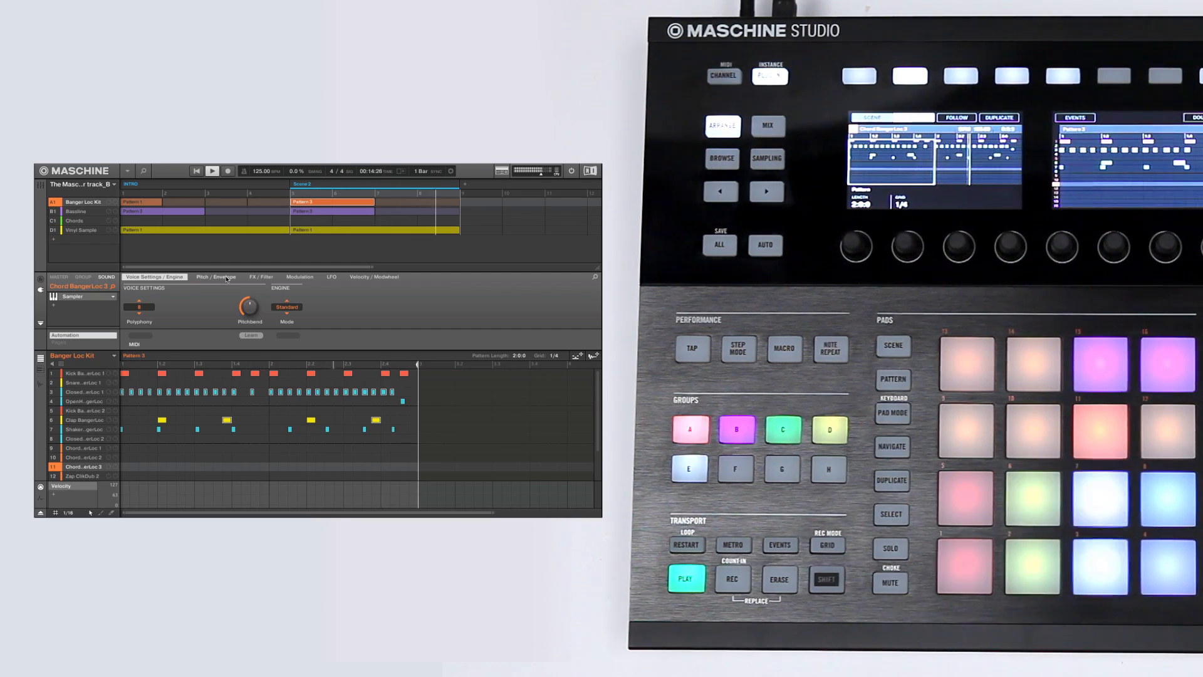
{"action": "left_click", "coordinate": [892, 378]}
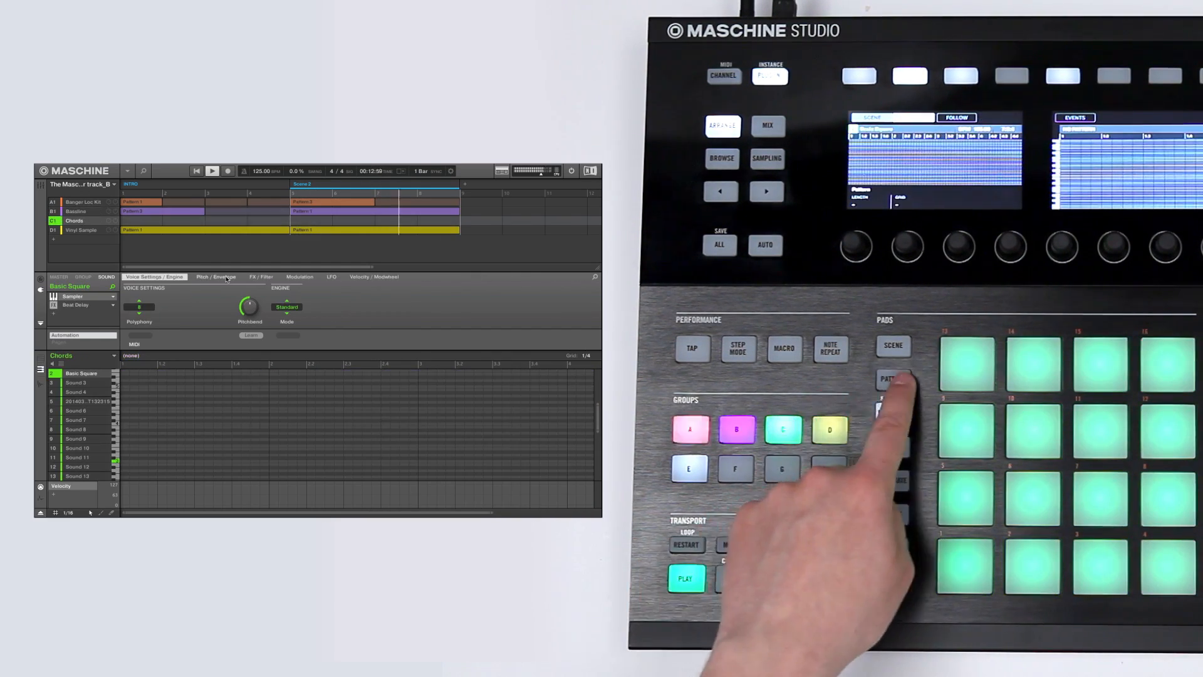
Step: Add Chords Pattern 5 to Scene 2 and rename it MAIN PART, ready to duplicate
{"action": "left_click", "coordinate": [892, 378]}
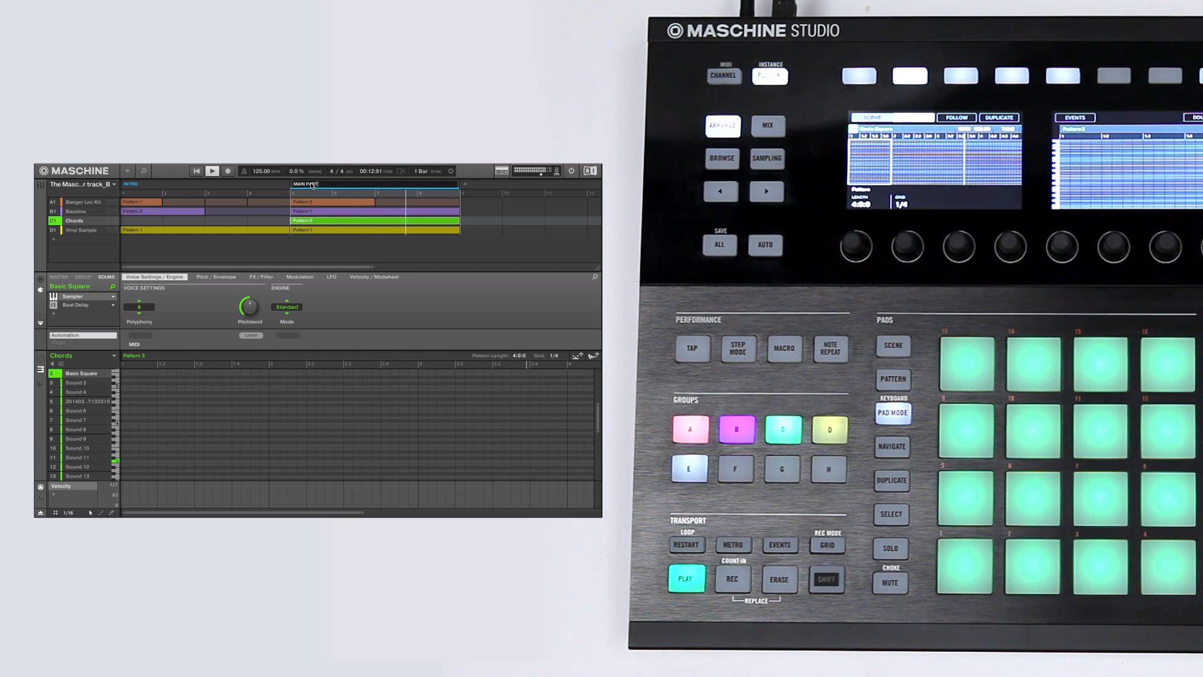
{"action": "right_click", "coordinate": [306, 184]}
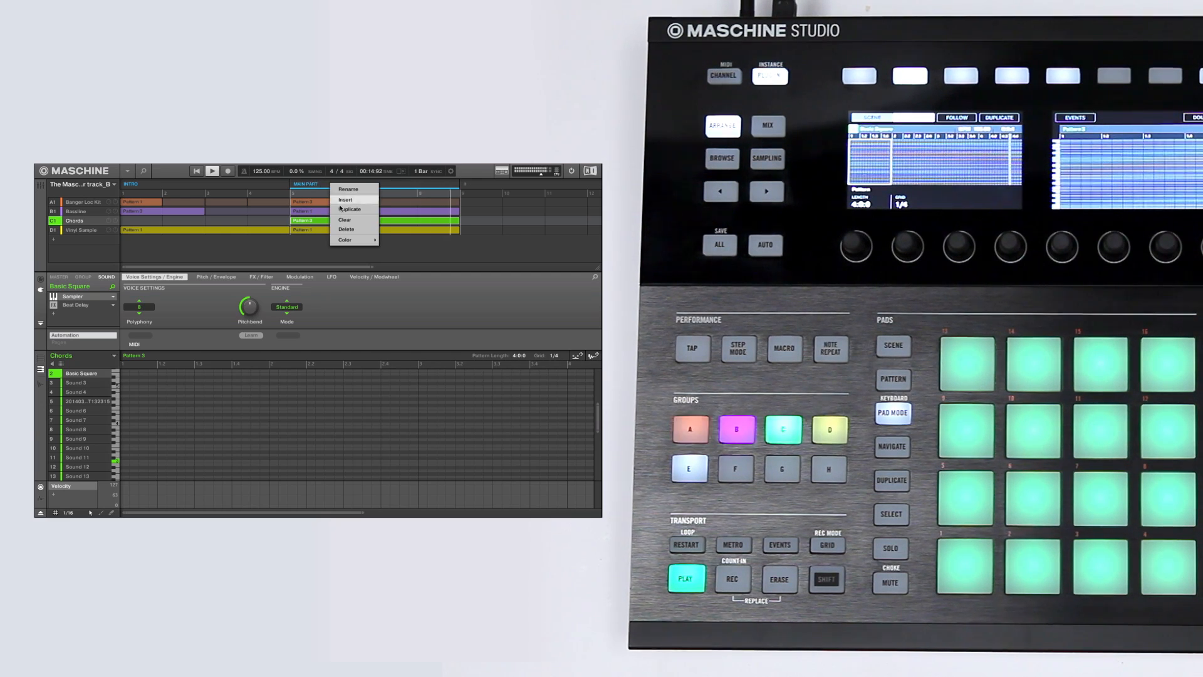